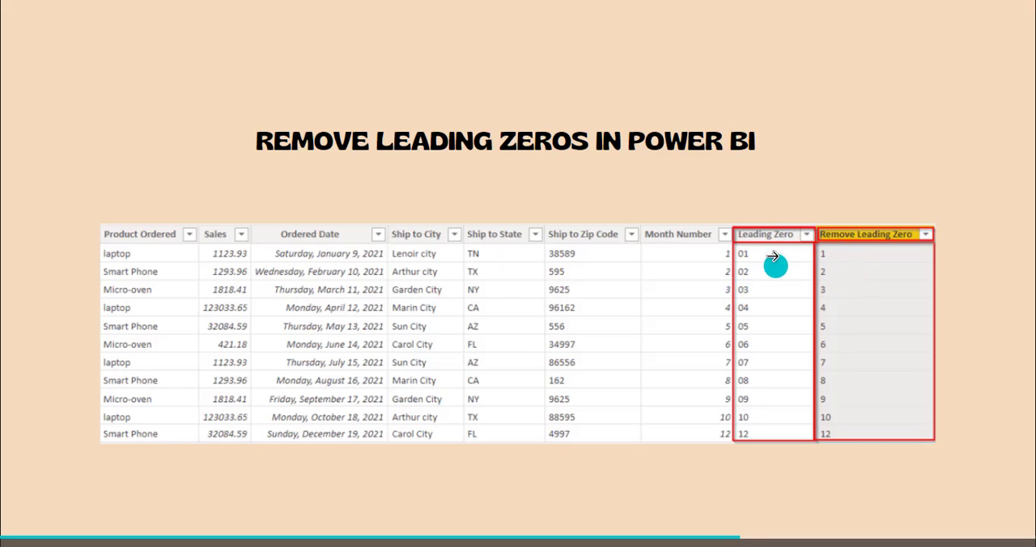
mouse_move(849, 372)
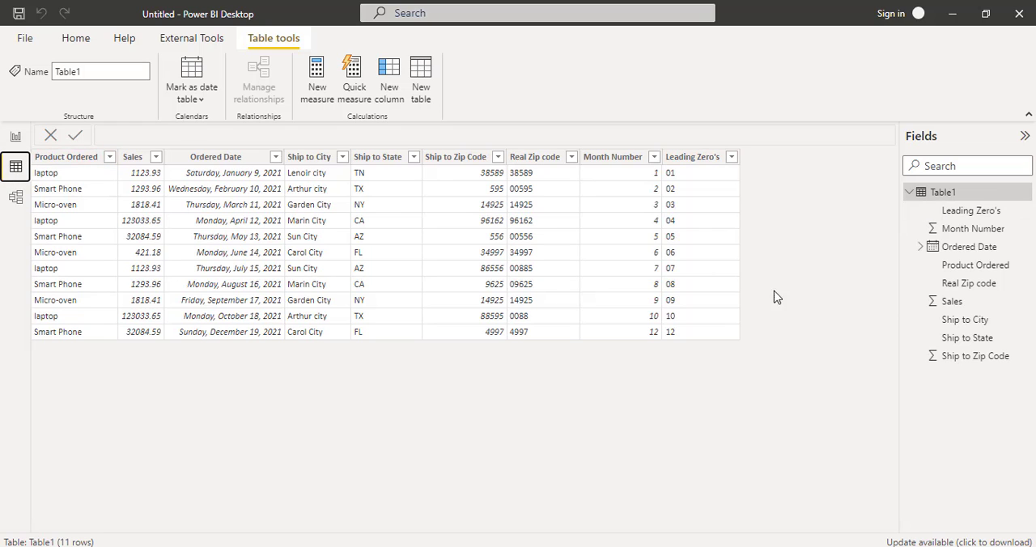
mouse_move(724, 146)
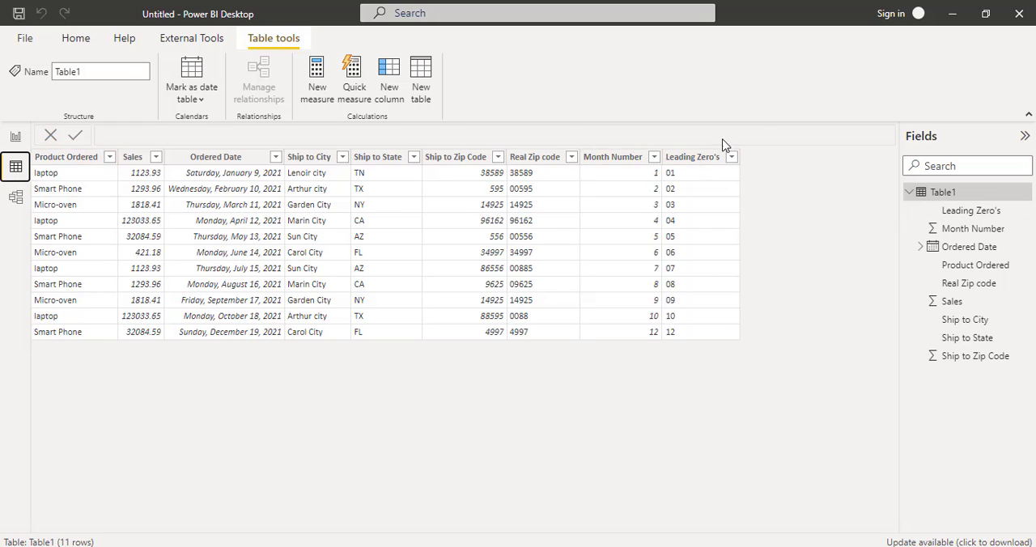
Inspect the Leading Zero's column, then open Table1's query in Power Query Editor
click(692, 156)
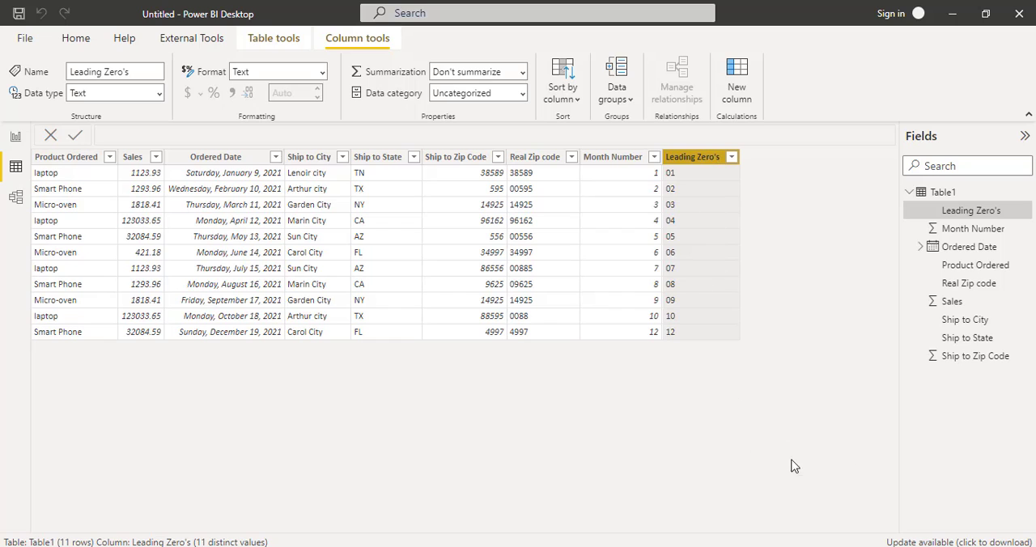
mouse_move(676, 182)
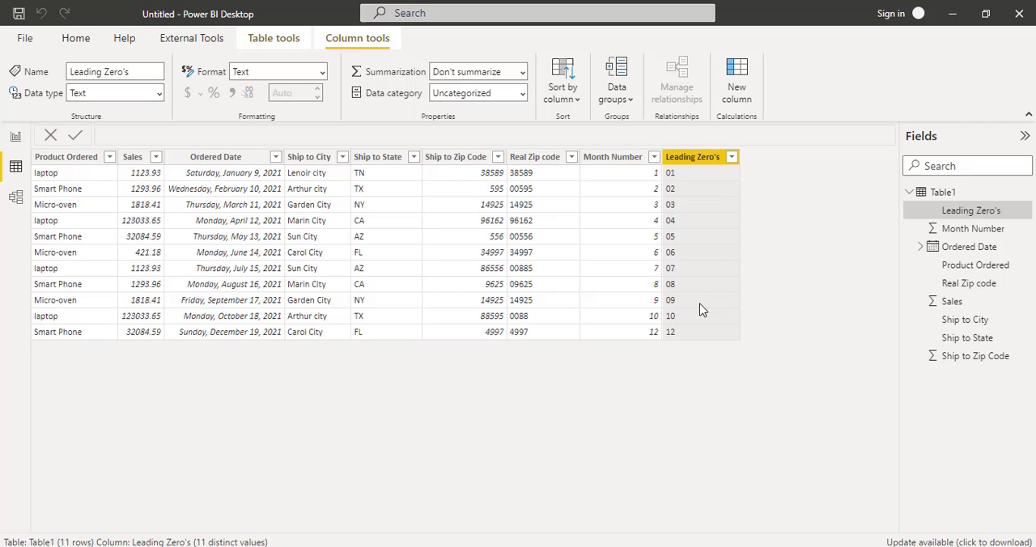
mouse_move(693, 168)
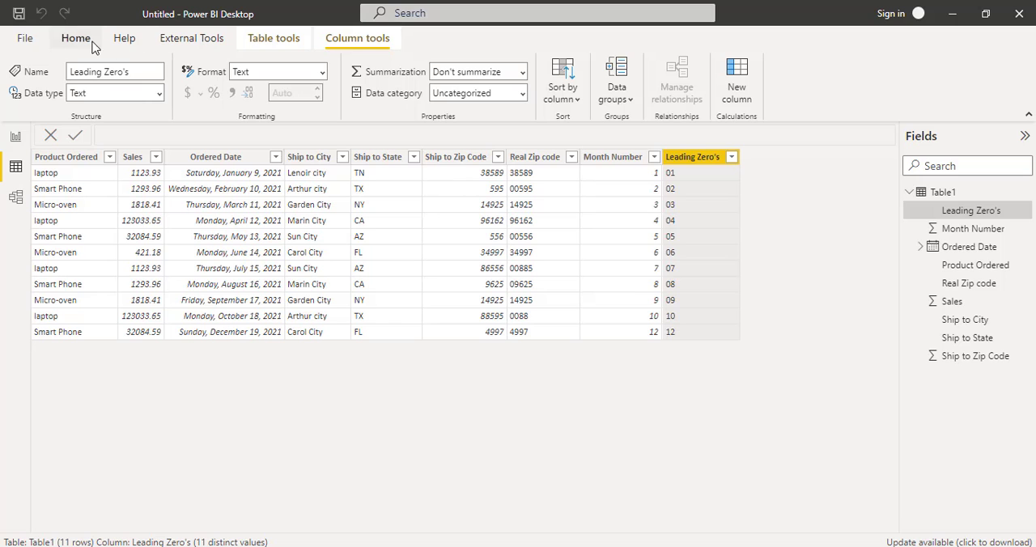
click(76, 39)
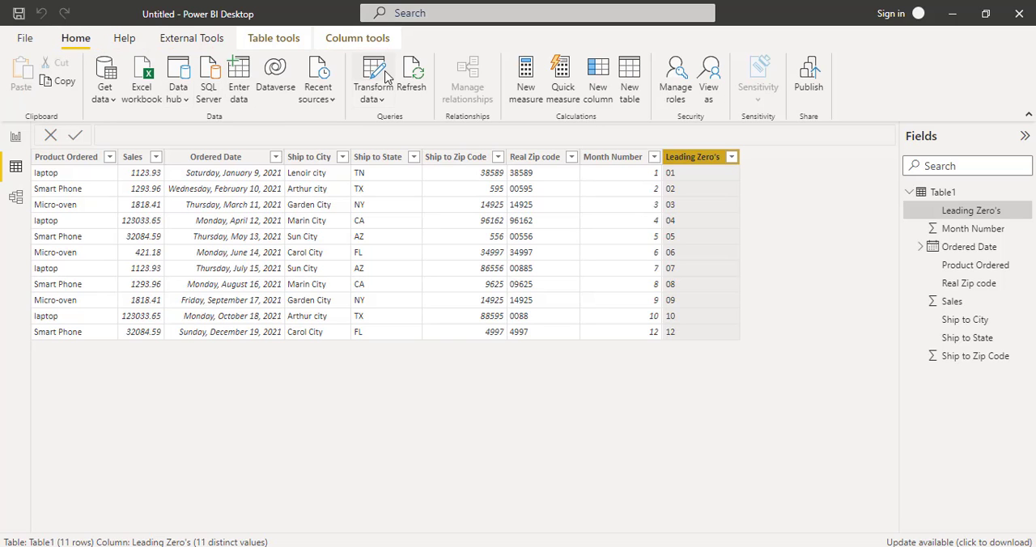
click(372, 77)
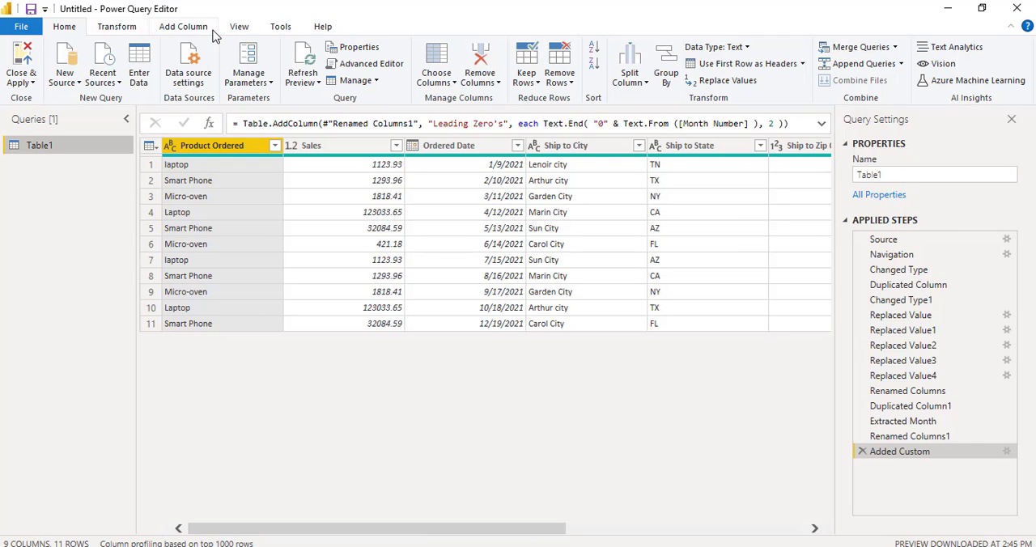
click(183, 26)
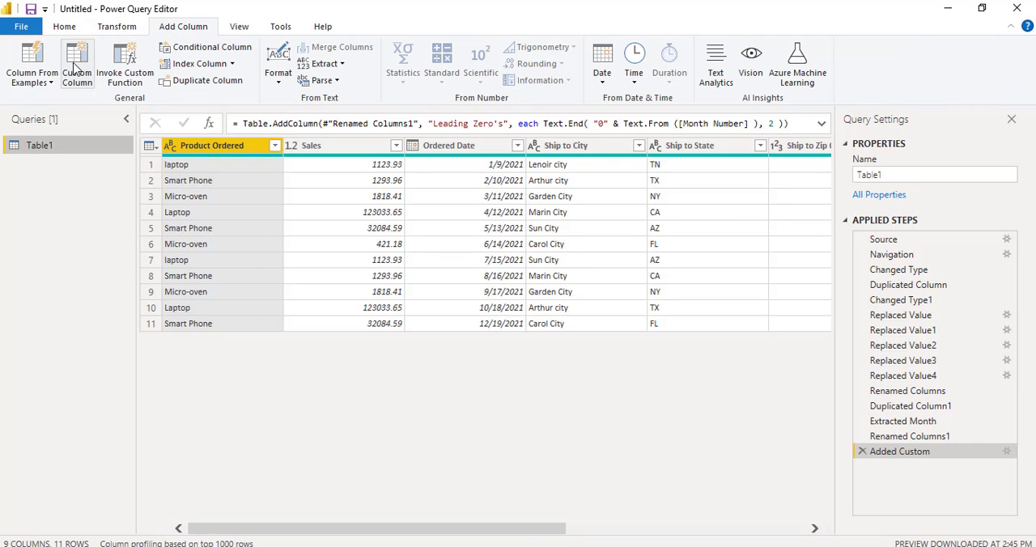
Add custom column 'Remove Leading Zero's' with formula Text.TrimStart([#"Leading Zero's"],"0")
click(77, 61)
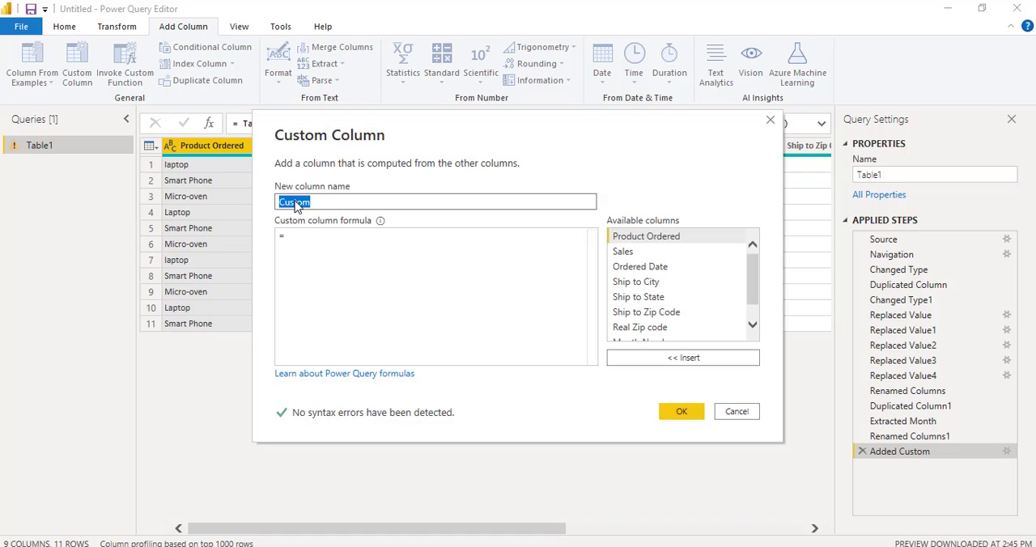
text(Remove Leading Zero's)
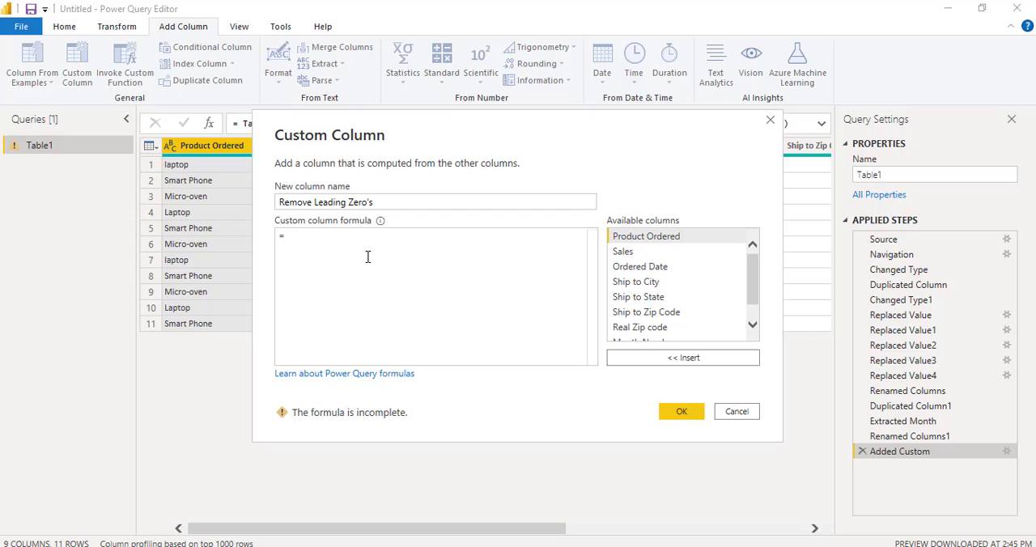
text(Text.TrimStart()
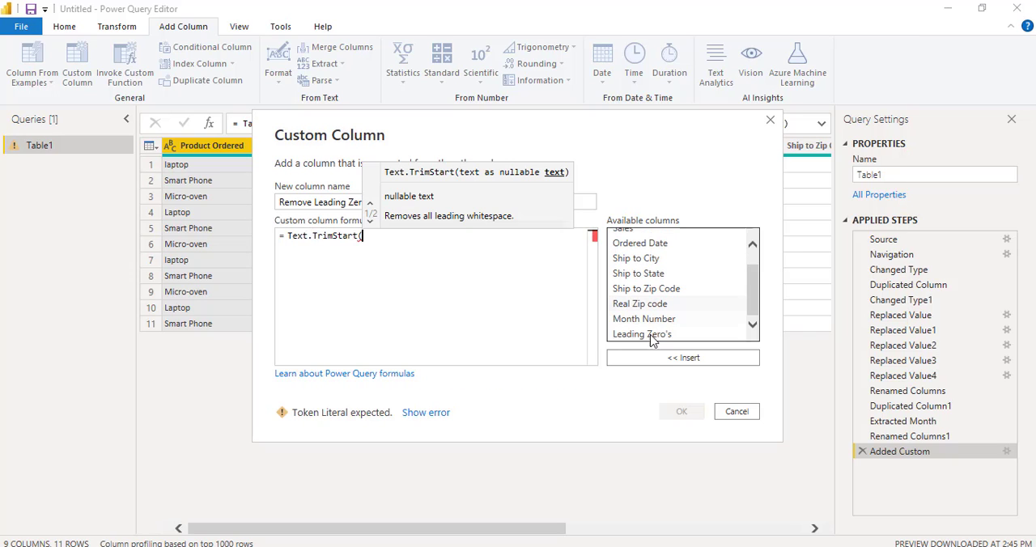
double_click(641, 333)
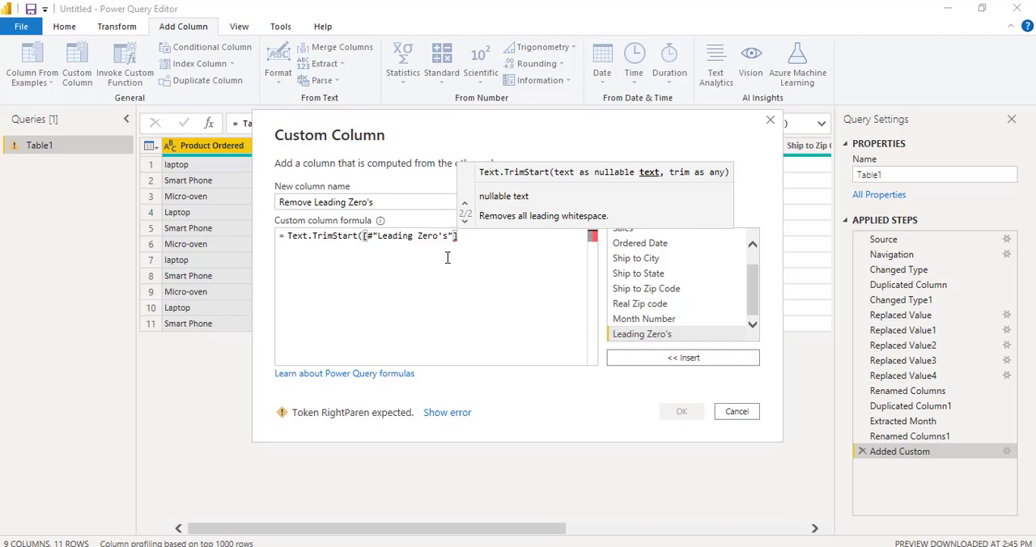
text(,"0")
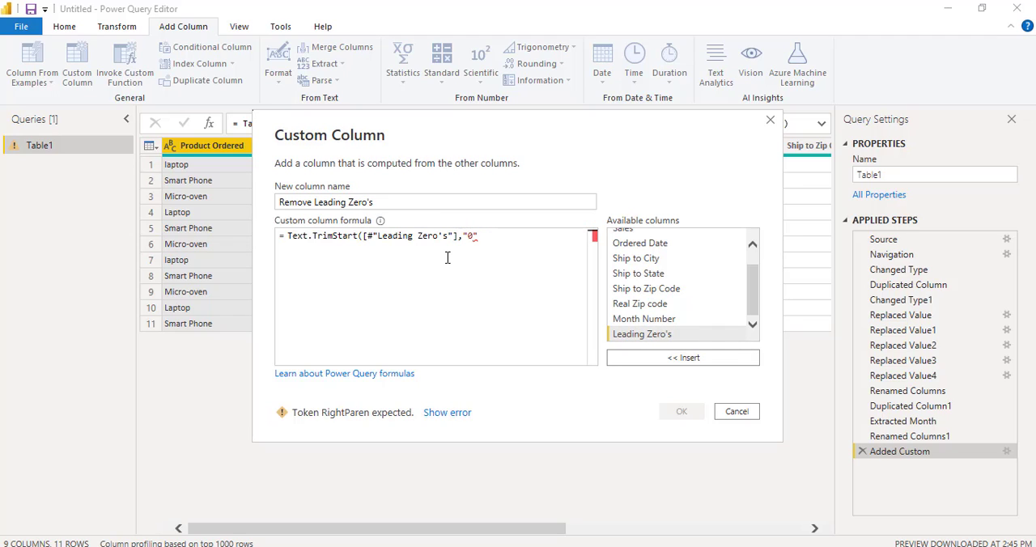
click(681, 411)
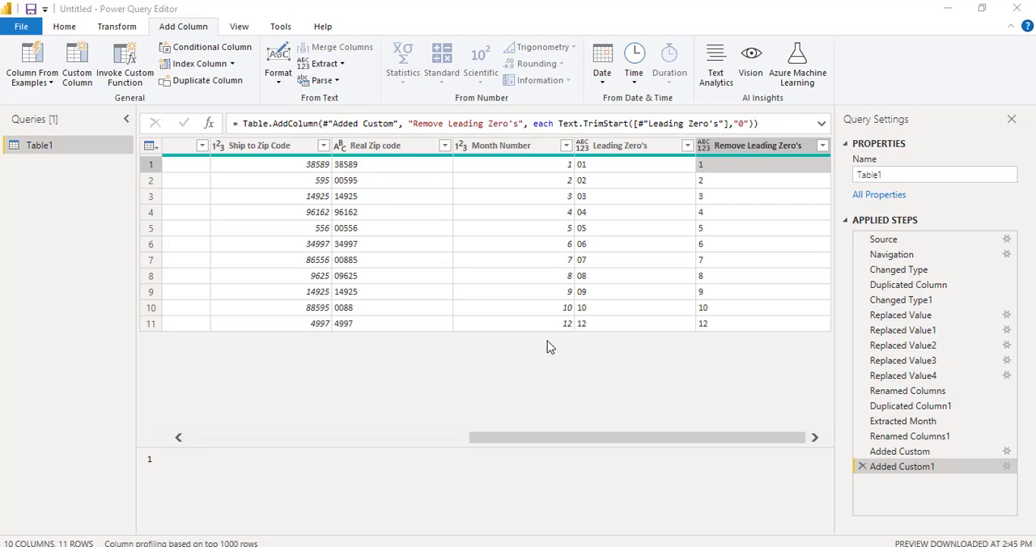
Close & Apply the query changes from the Home tab
click(64, 26)
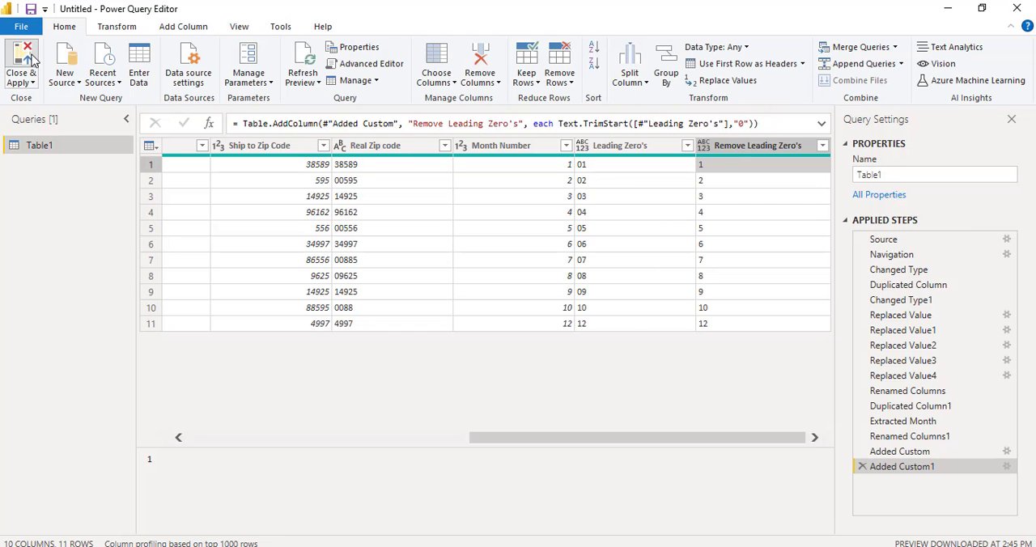
click(21, 61)
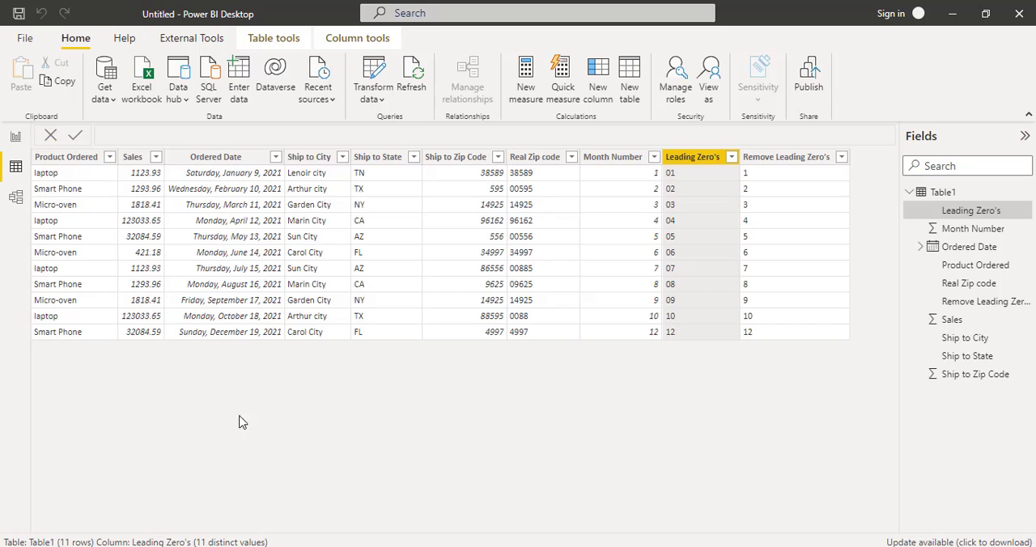
mouse_move(247, 397)
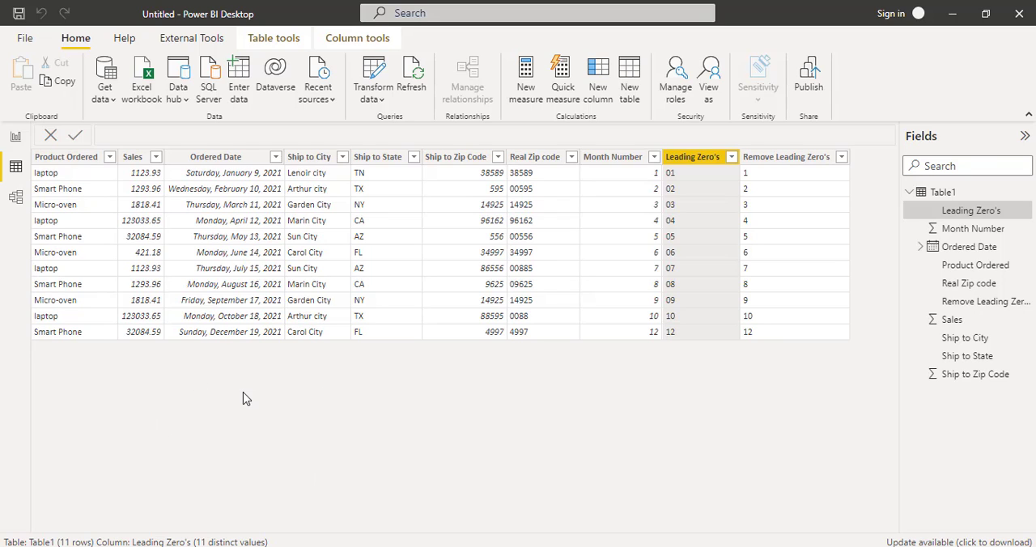
click(534, 156)
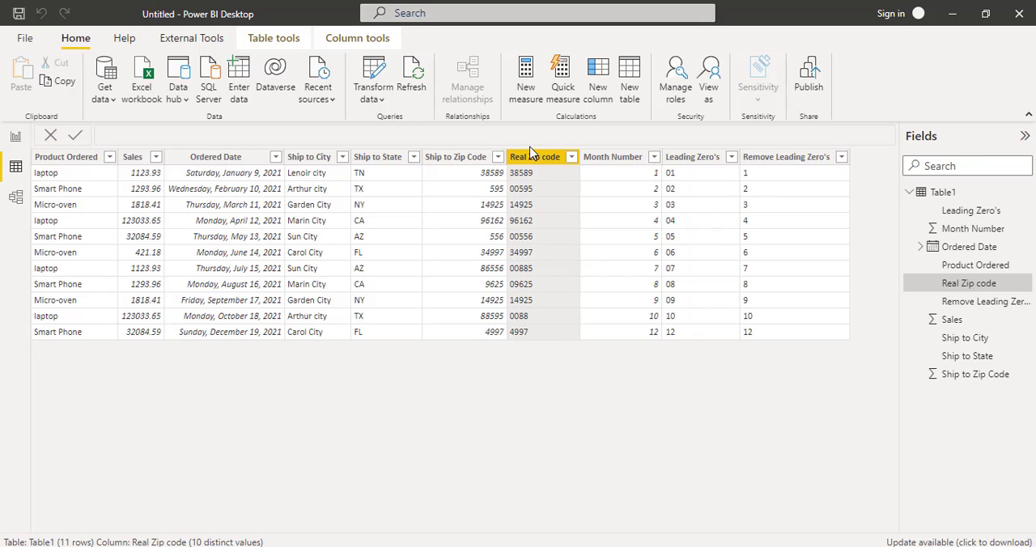
mouse_move(551, 392)
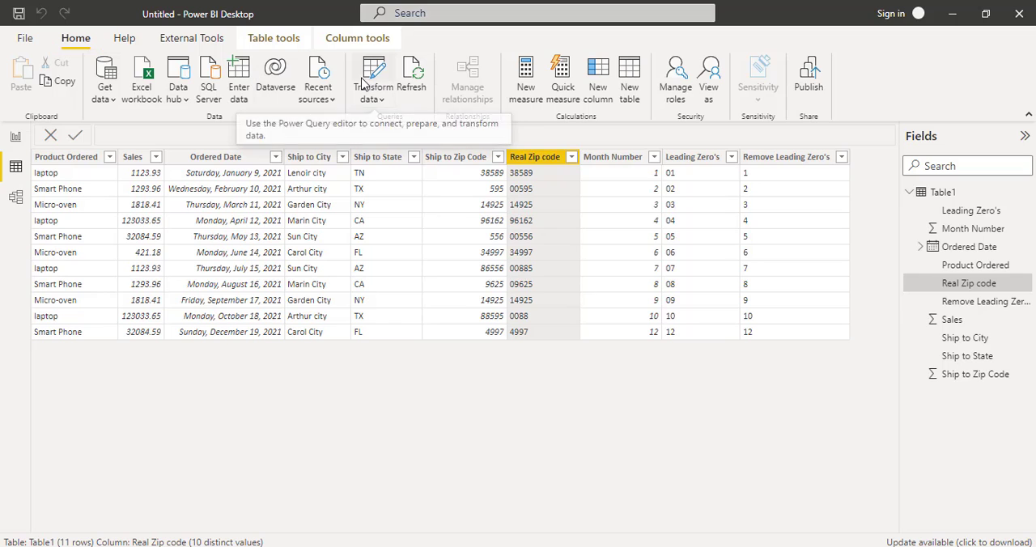
Add custom column 'Zip code leading zero's removed' using Text.TrimStart([Real Zip code],"0")
click(372, 73)
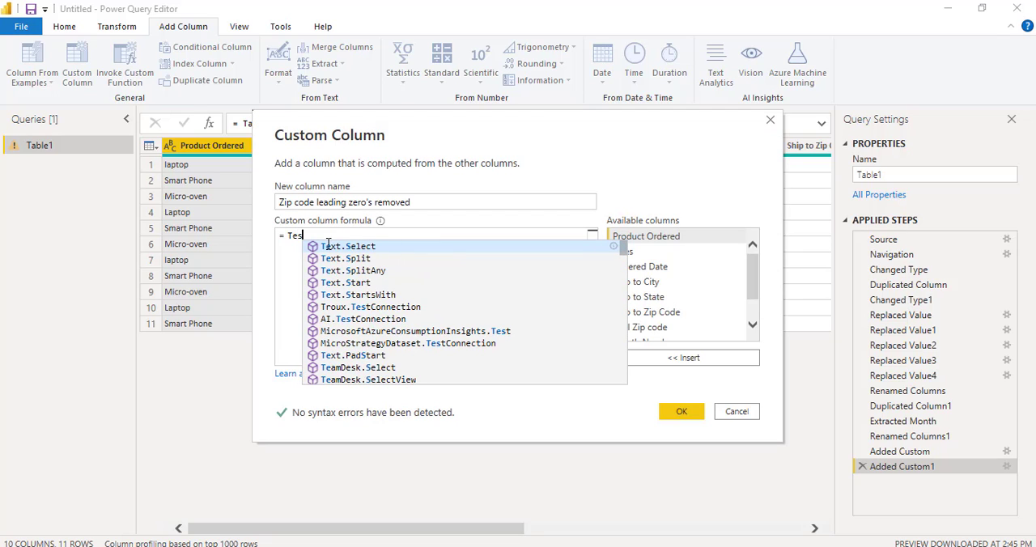
text(Text.t)
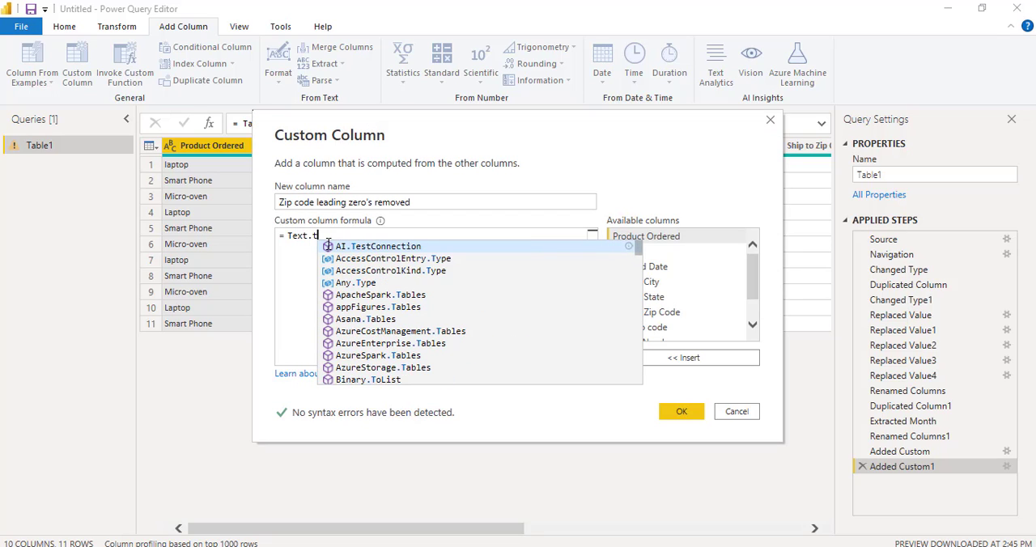
text(rimStart()
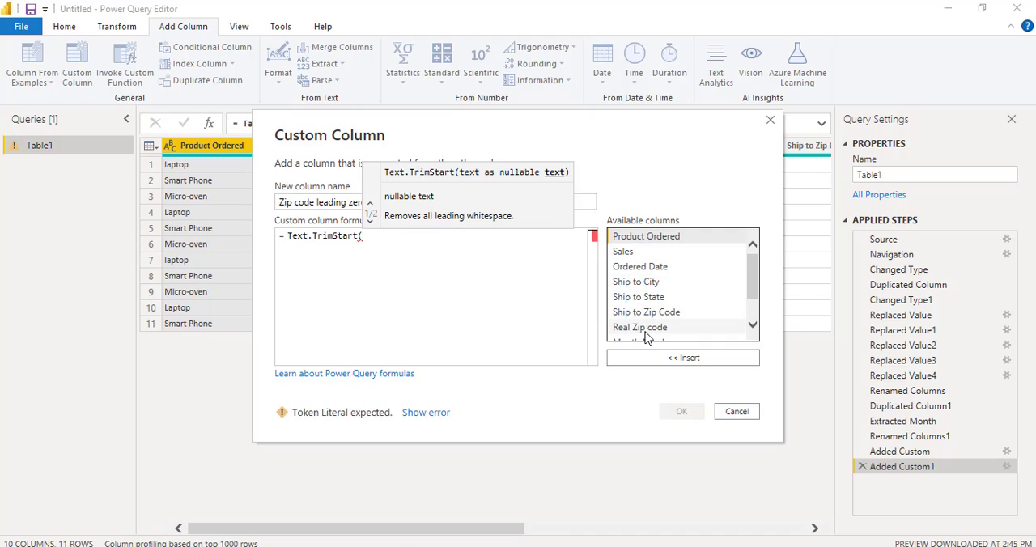
double_click(640, 327)
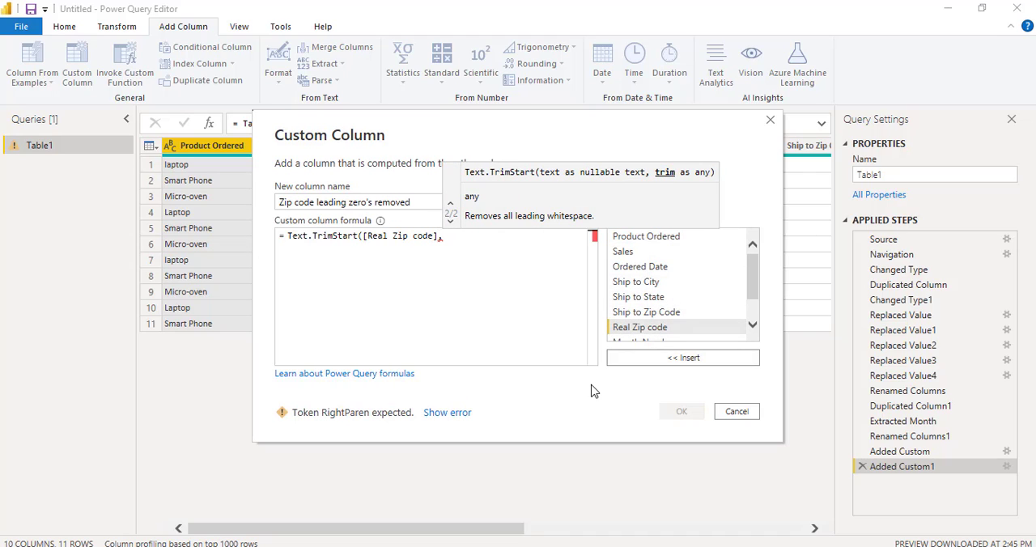
text("0"))
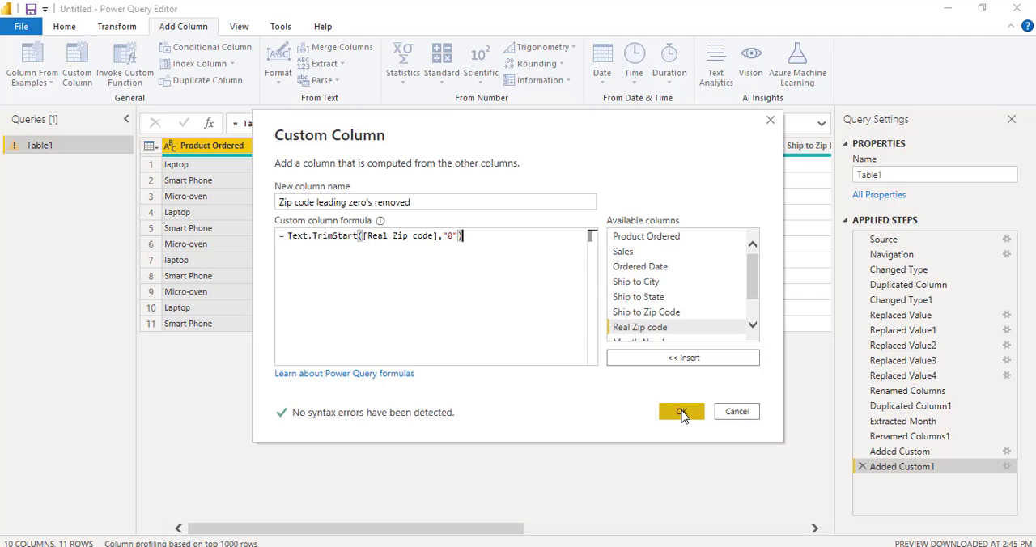
click(681, 411)
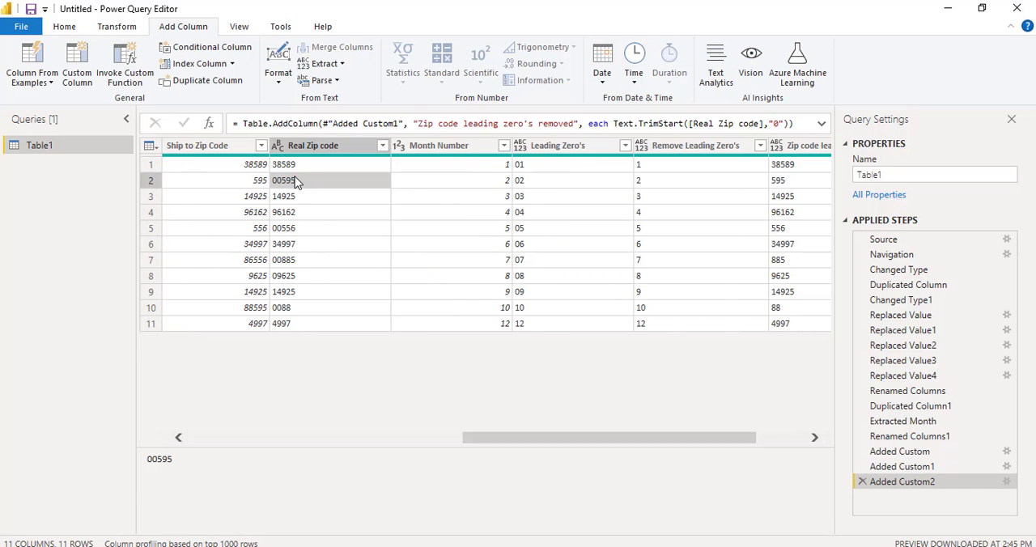
mouse_move(281, 190)
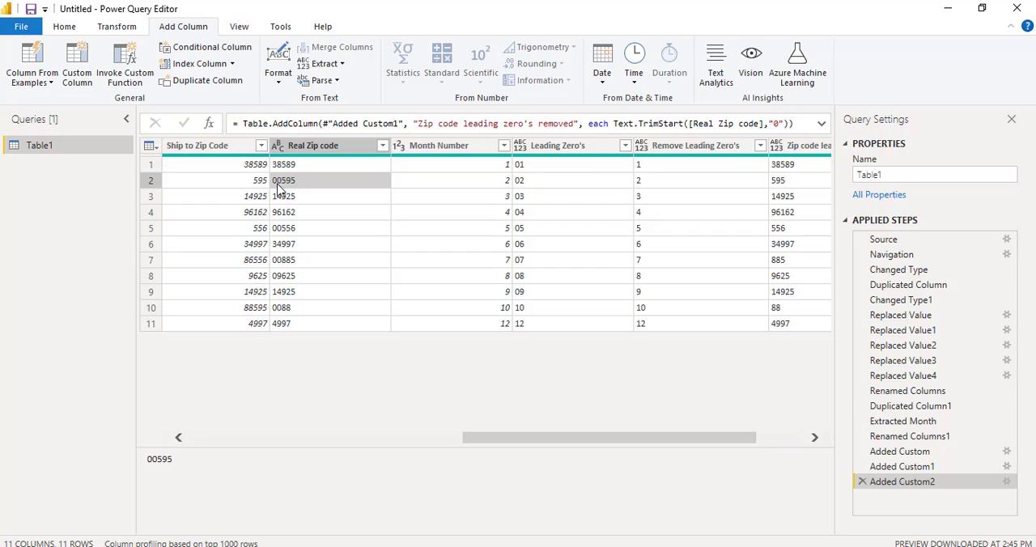
Select Real Zip code value 00595 and scroll right to compare with the new column
click(283, 276)
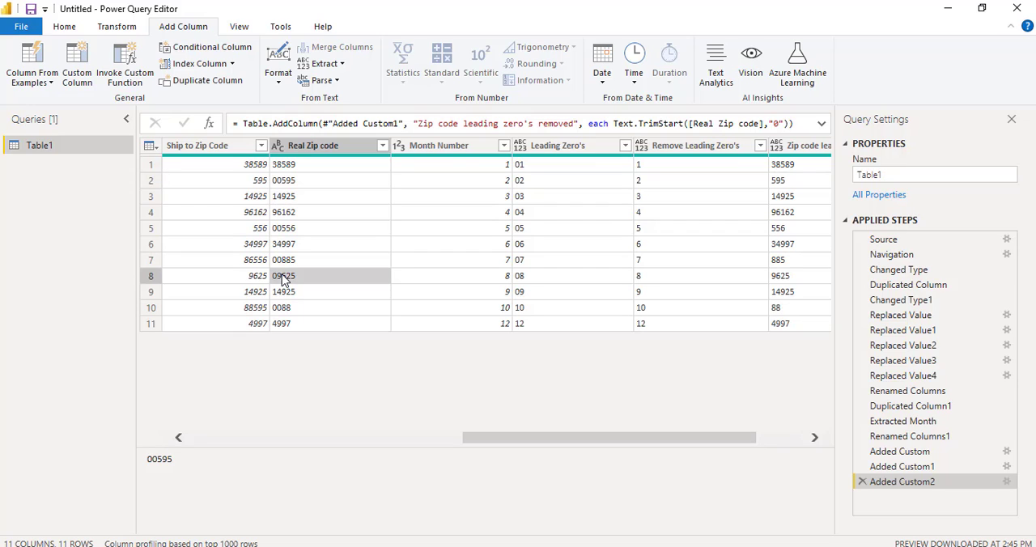
scroll(right, 3)
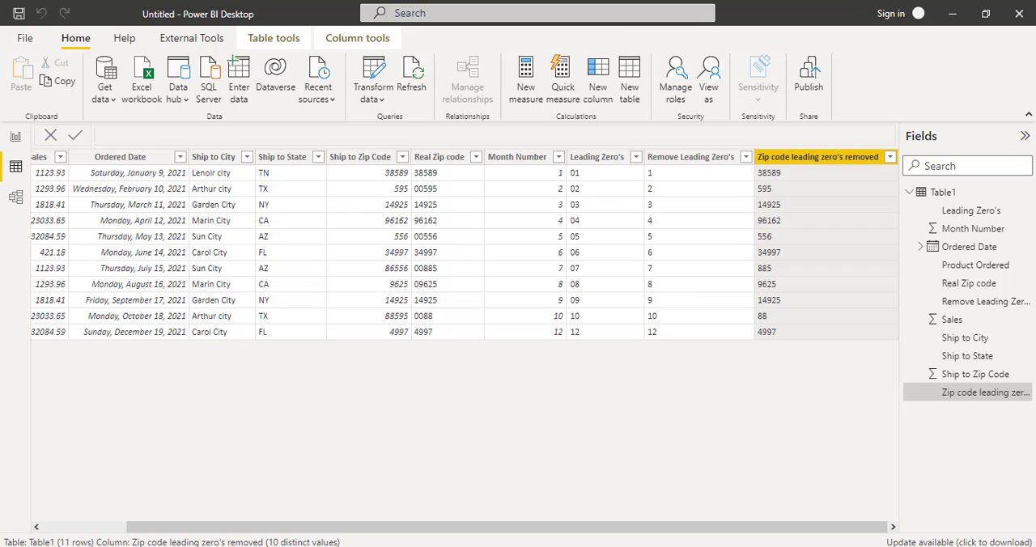
mouse_move(782, 498)
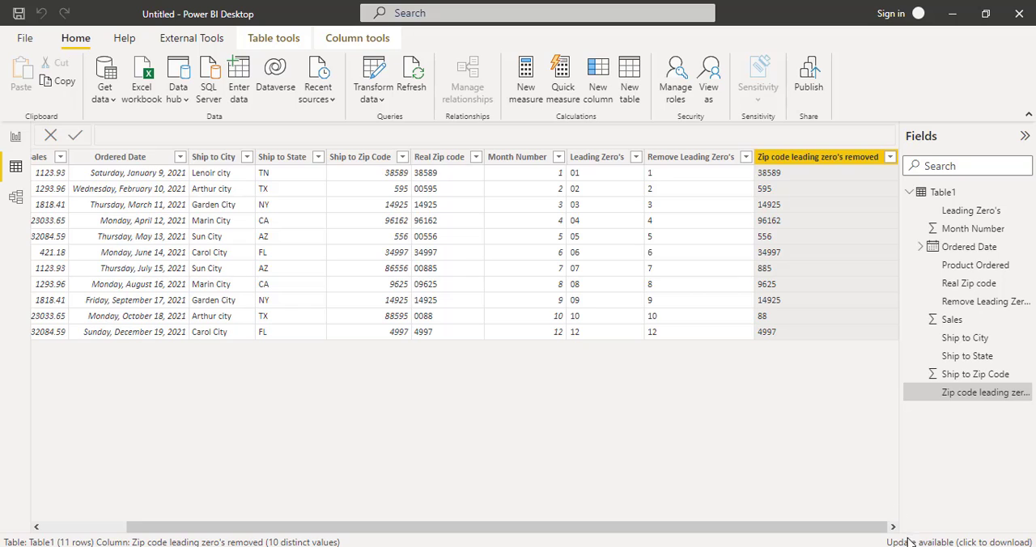
mouse_move(653, 458)
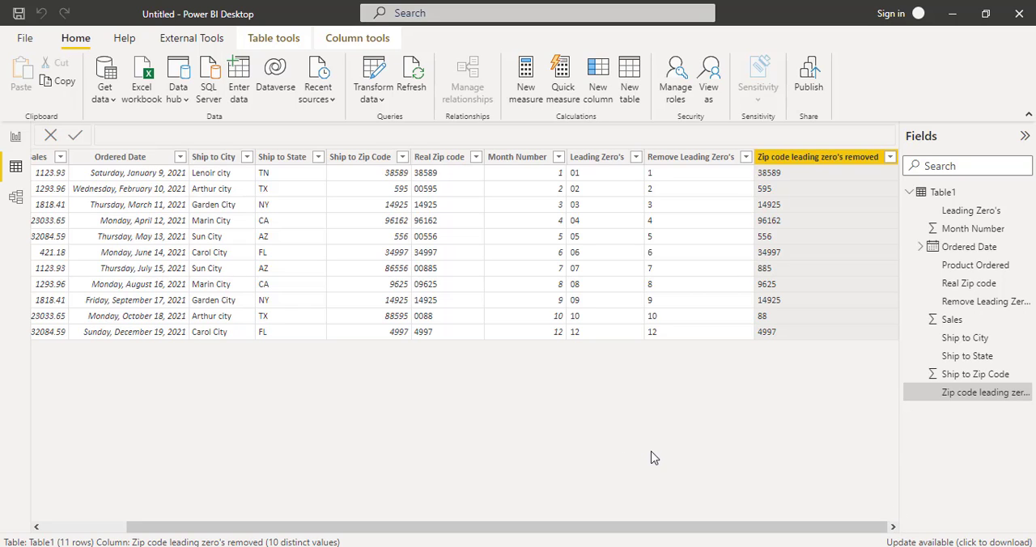